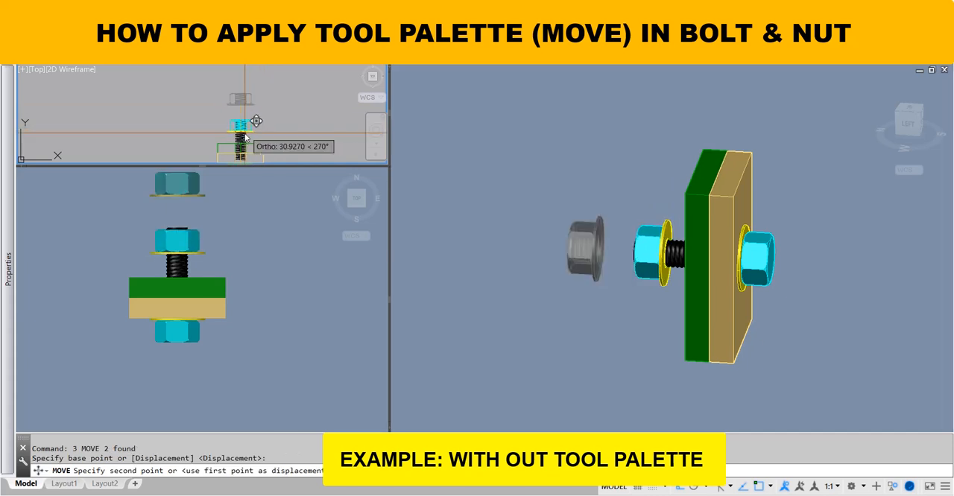
pyautogui.moveTo(225, 130)
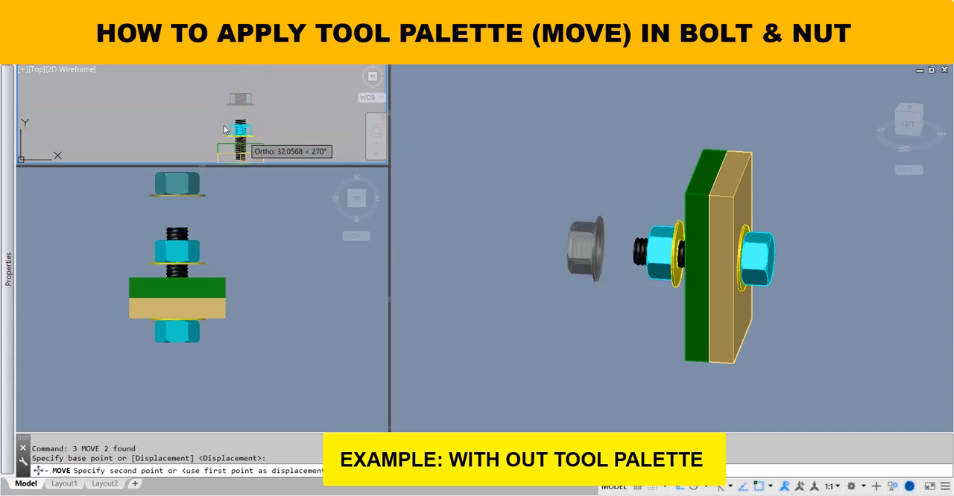
# - Finish the manual MOVE by setting the nut down at its new position on the bolt
pyautogui.click(242, 131)
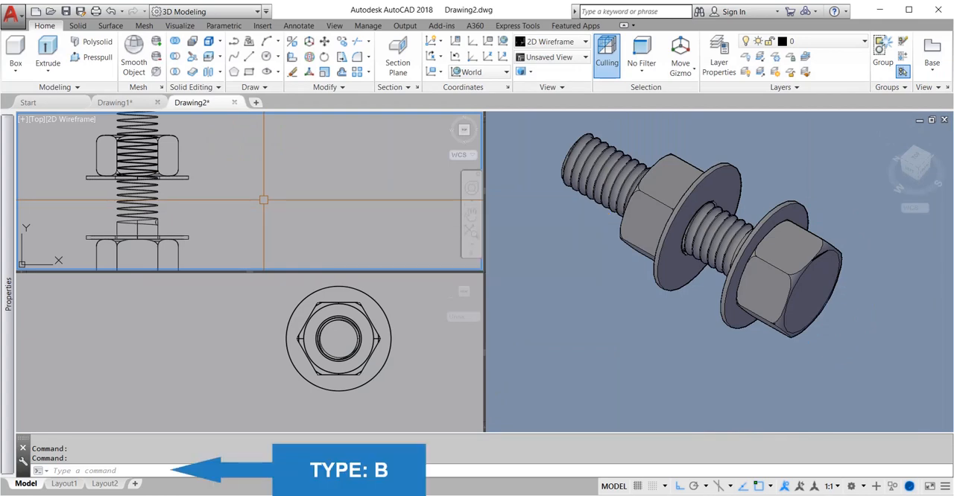
# - Define a new block named BOLT & NUT via the B command and confirm the definition
pyautogui.write('b')
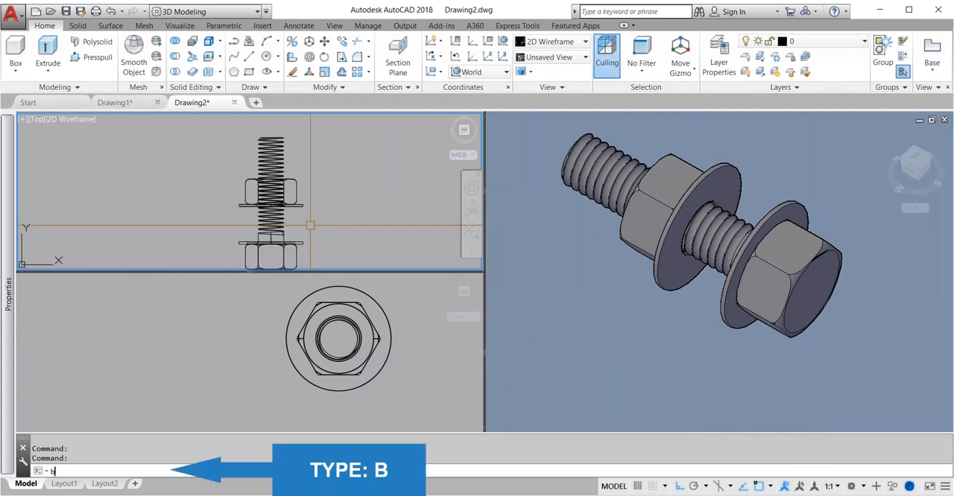
pyautogui.write('B')
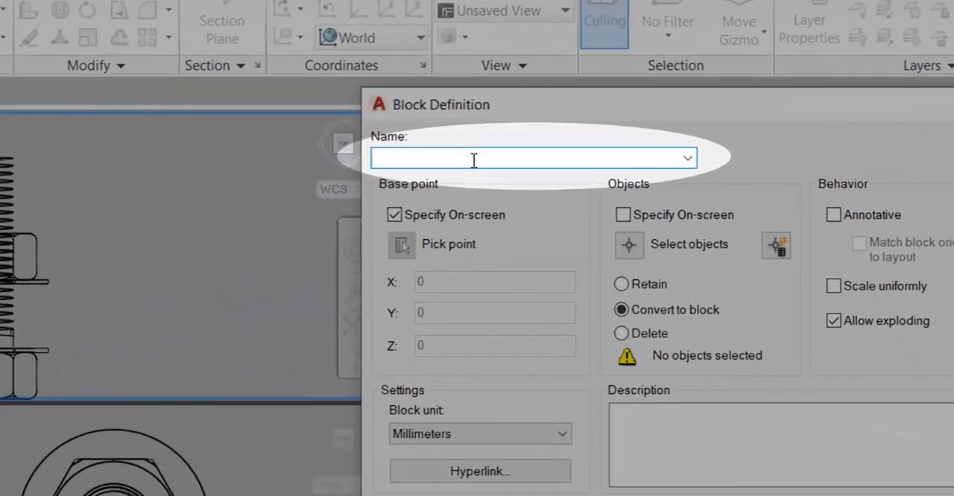
pyautogui.write('bolt')
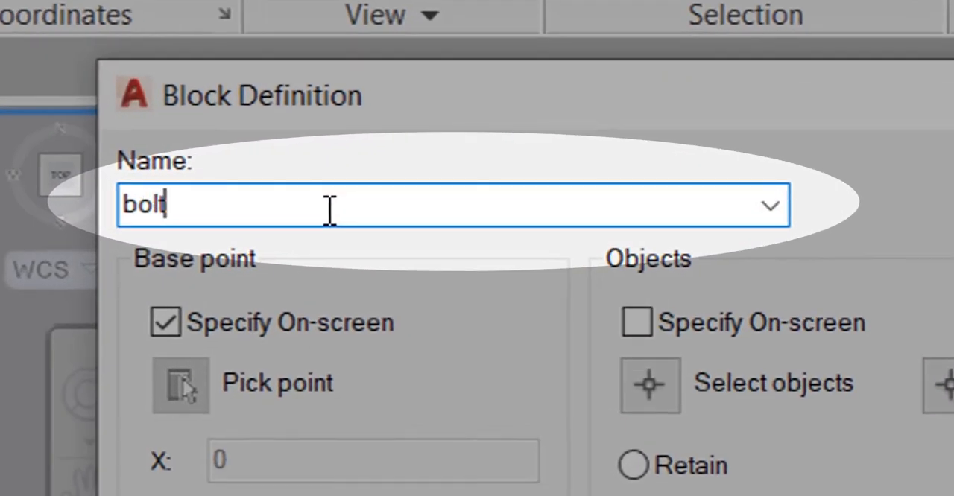
pyautogui.press('Backspace')
pyautogui.write('B')
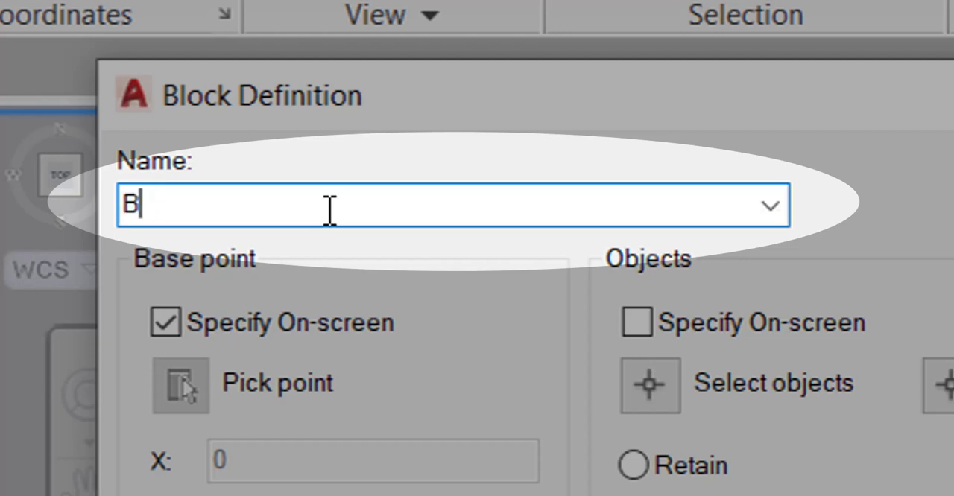
pyautogui.write('OLT')
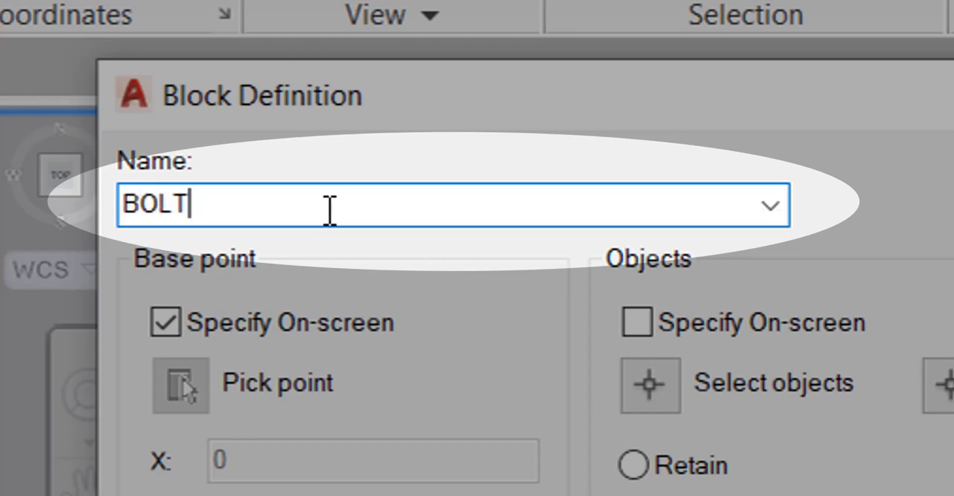
pyautogui.write('& NUT')
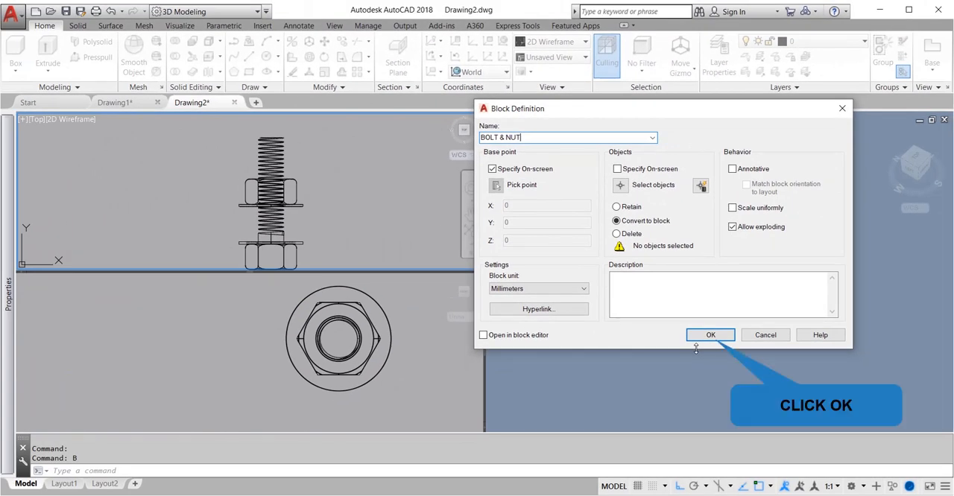
pyautogui.click(709, 334)
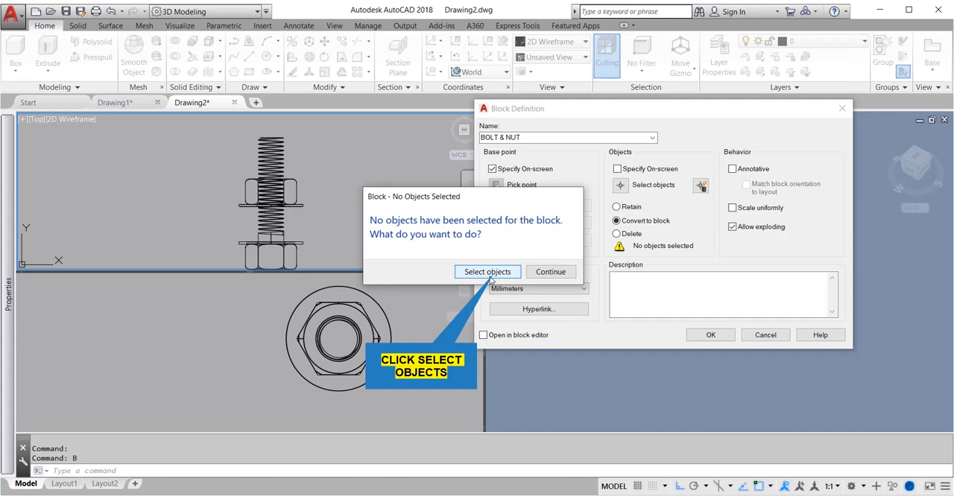
# - Select the bolt and nut objects and set a centre-snapped base point at the nut
pyautogui.click(487, 271)
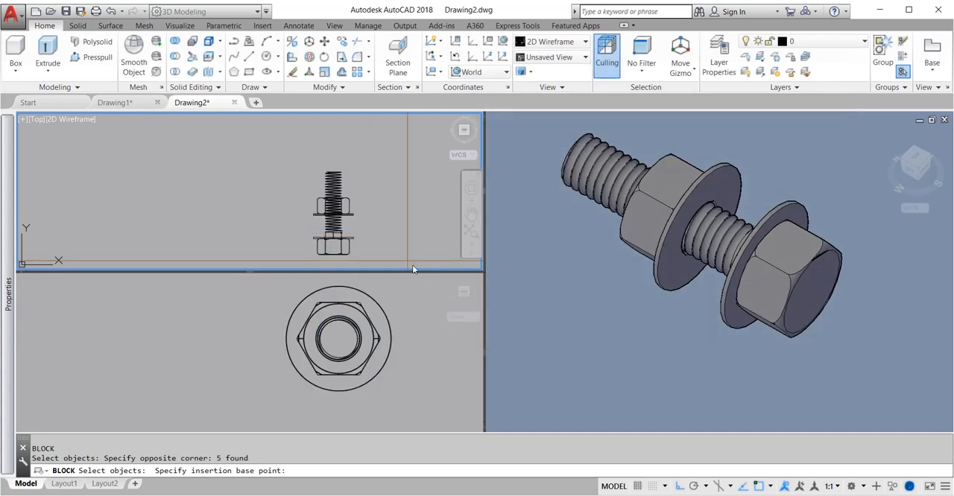
pyautogui.moveTo(419, 252)
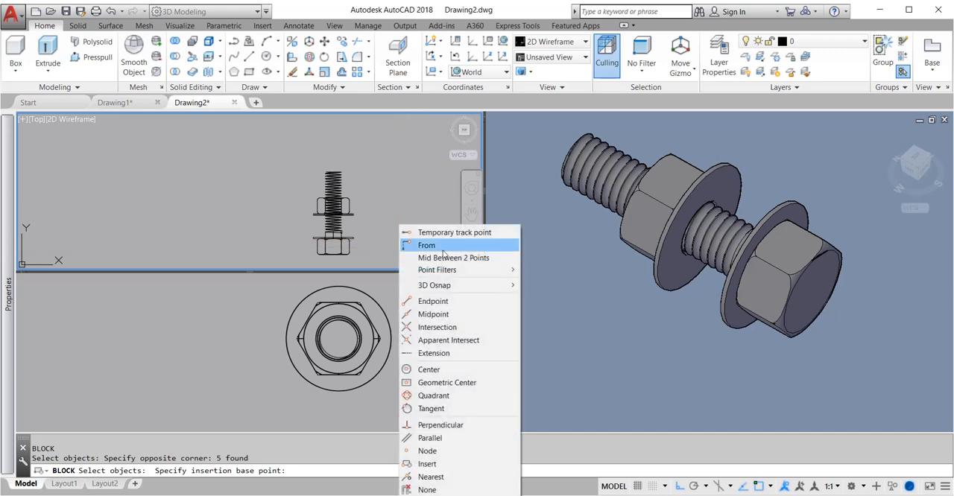
pyautogui.click(430, 370)
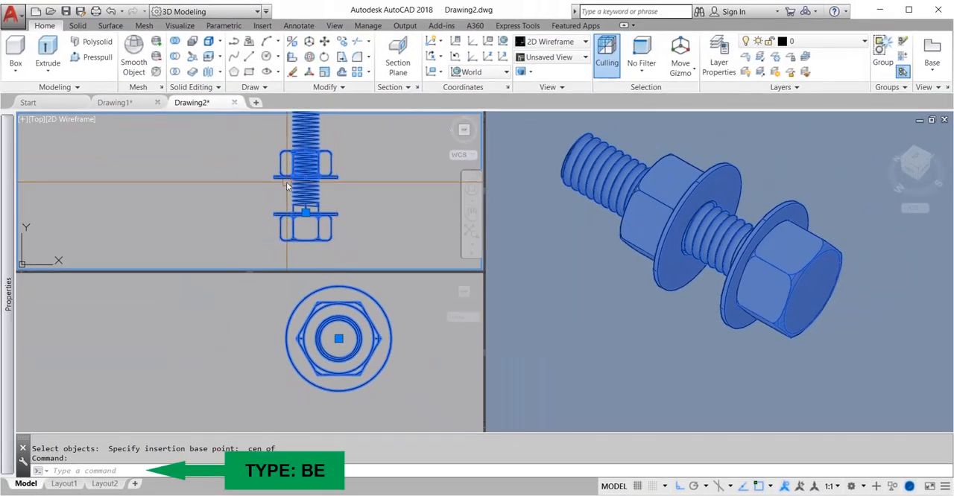
# - Enter the Block Editor on the BOLT & NUT block with the BE command
pyautogui.write('B')
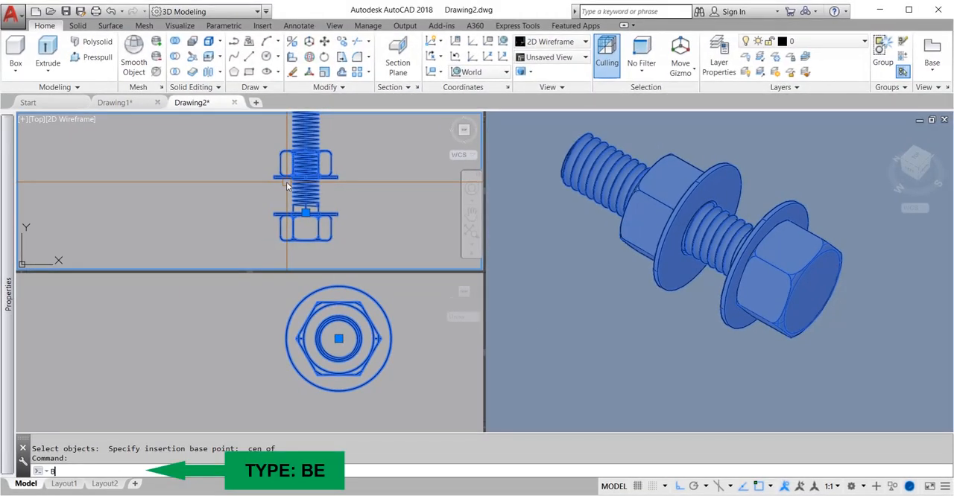
pyautogui.write('E')
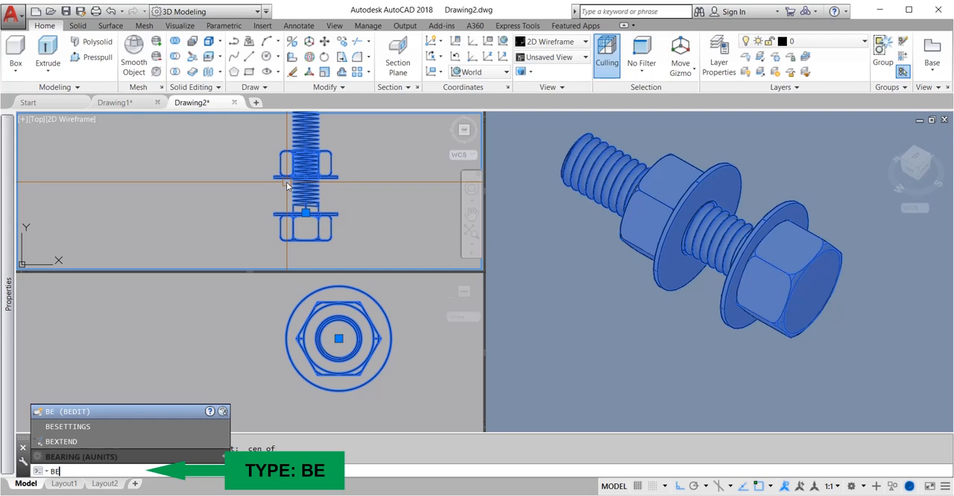
pyautogui.press('Return')
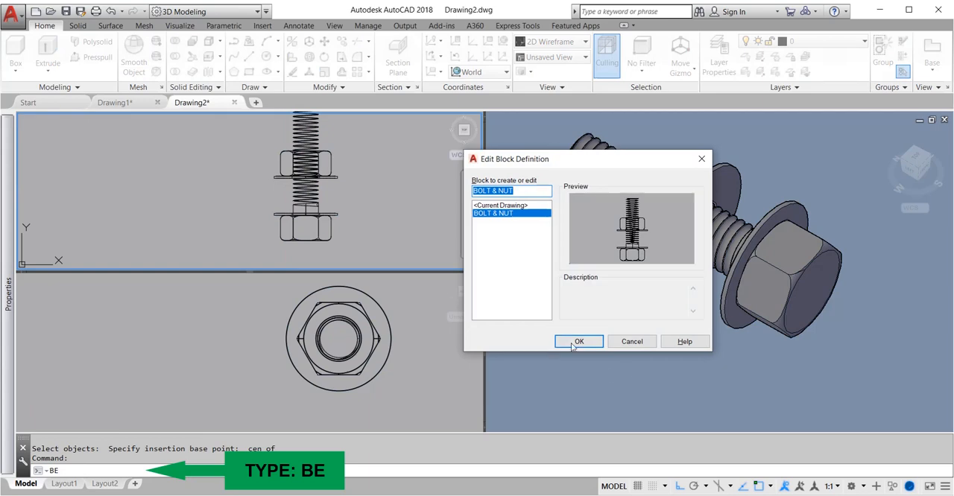
pyautogui.click(578, 342)
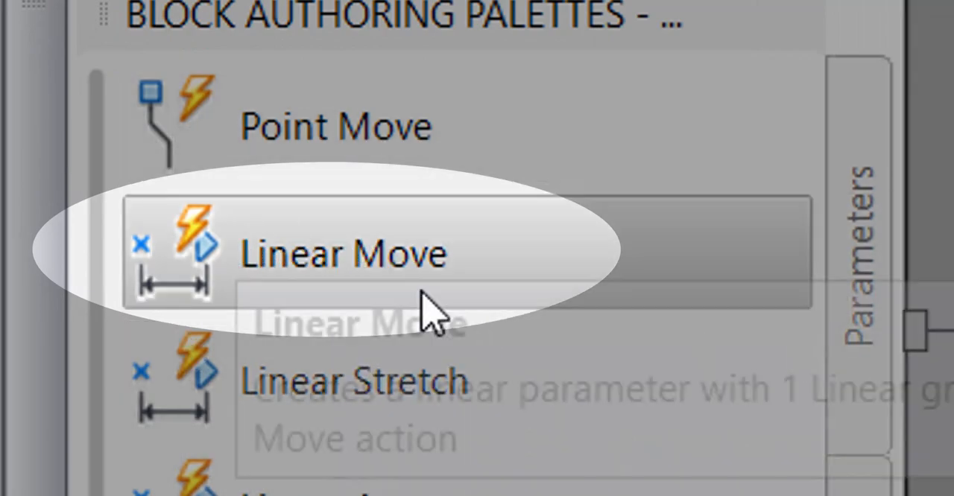
# - Add a linear Distance1 parameter between the two nut centres and place its label beside the bolt
pyautogui.click(343, 253)
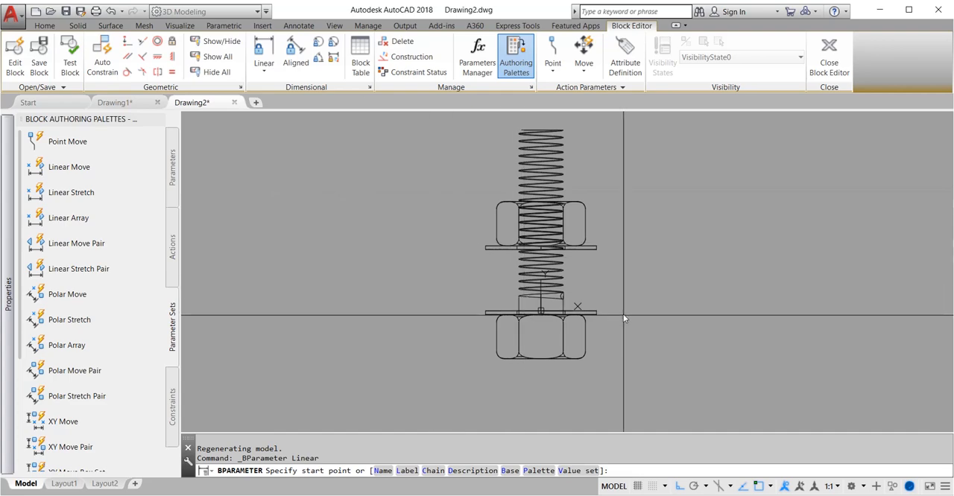
pyautogui.moveTo(605, 312)
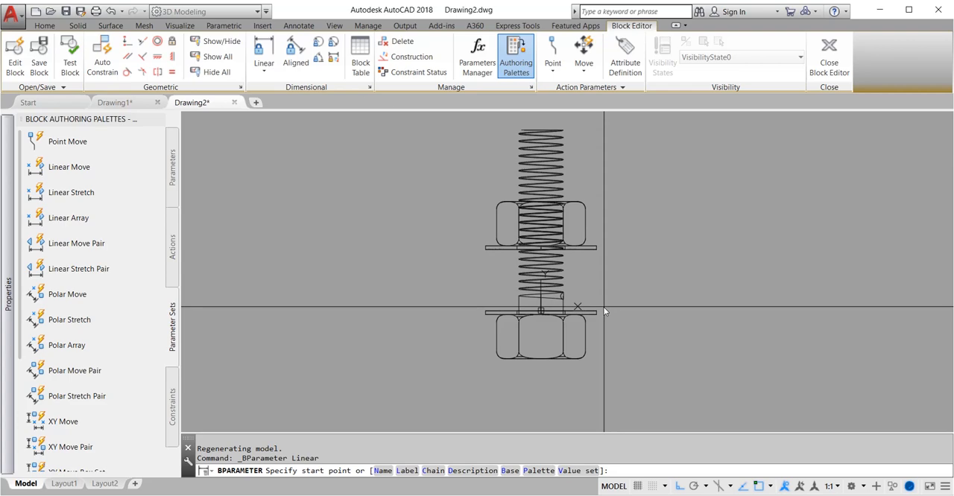
pyautogui.rightClick(605, 310)
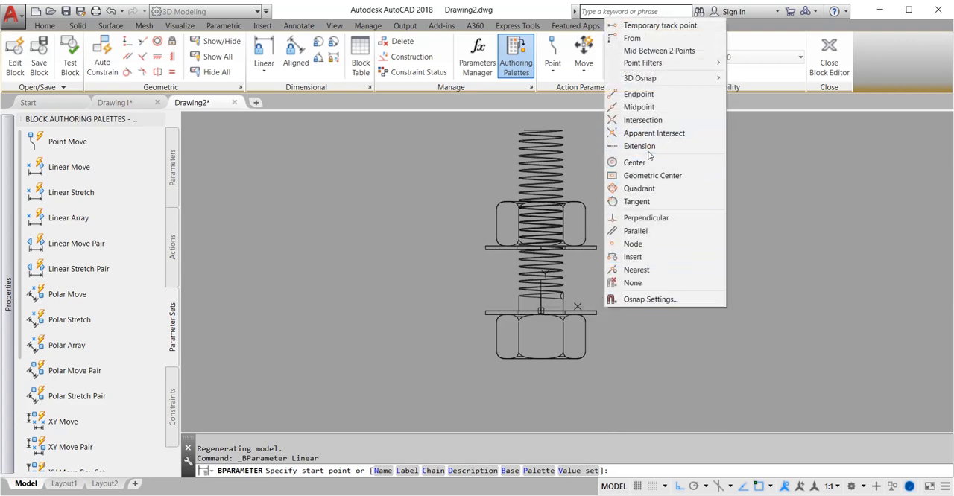
pyautogui.click(635, 161)
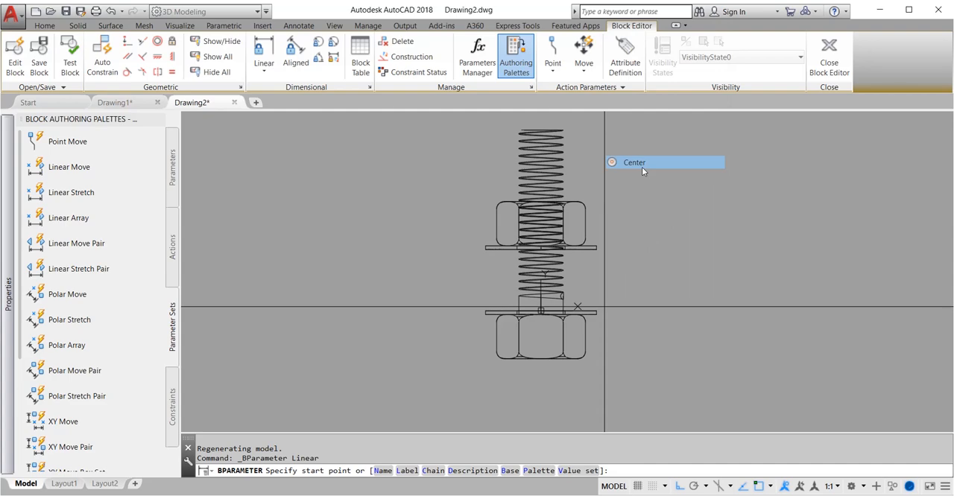
pyautogui.click(635, 162)
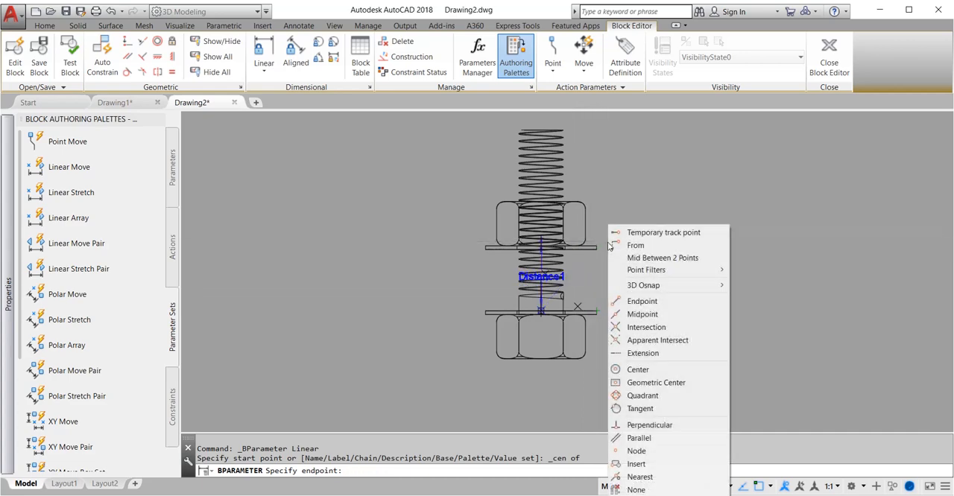
pyautogui.click(638, 369)
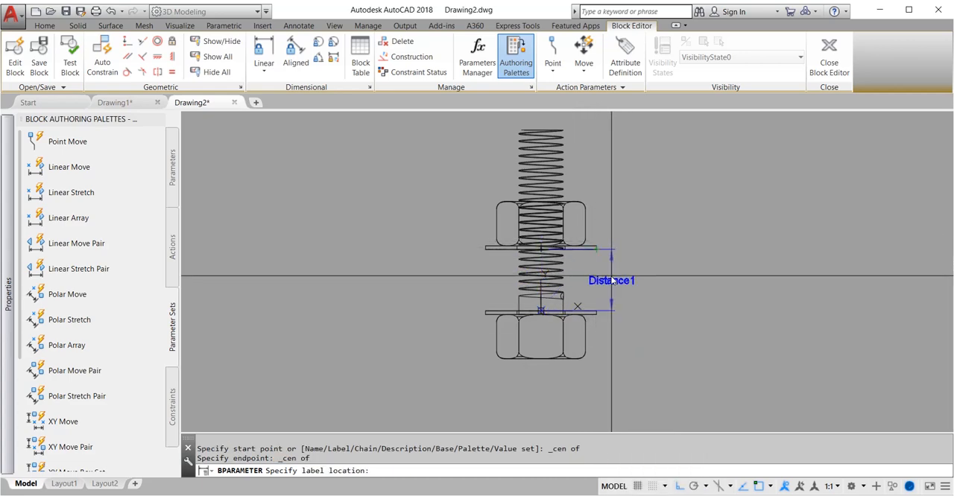
pyautogui.click(206, 296)
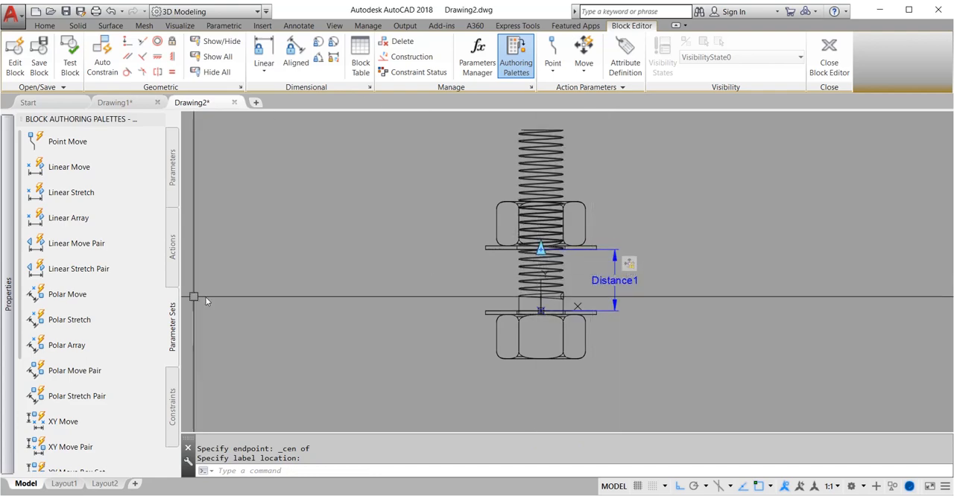
pyautogui.moveTo(179, 256)
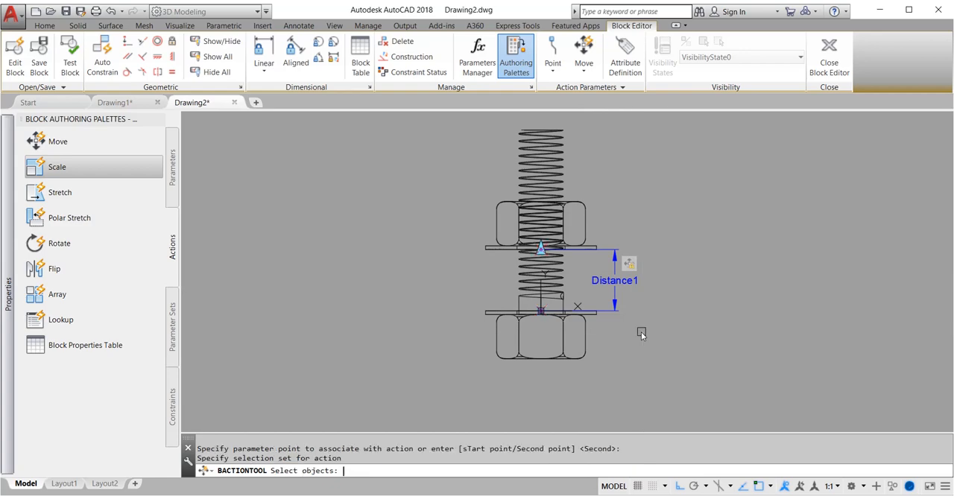
pyautogui.moveTo(410, 164)
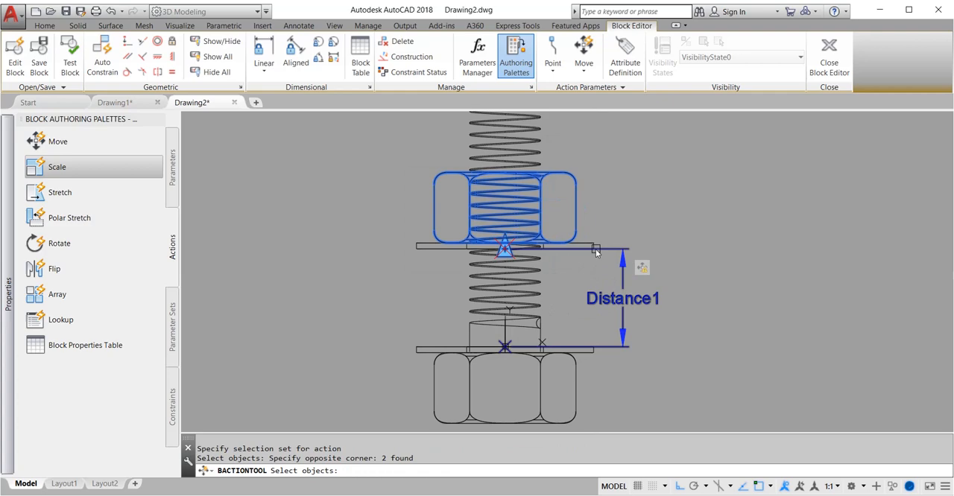
# - Gather the upper nut's objects into the move action tied to Distance1
pyautogui.click(569, 246)
pyautogui.write('b')
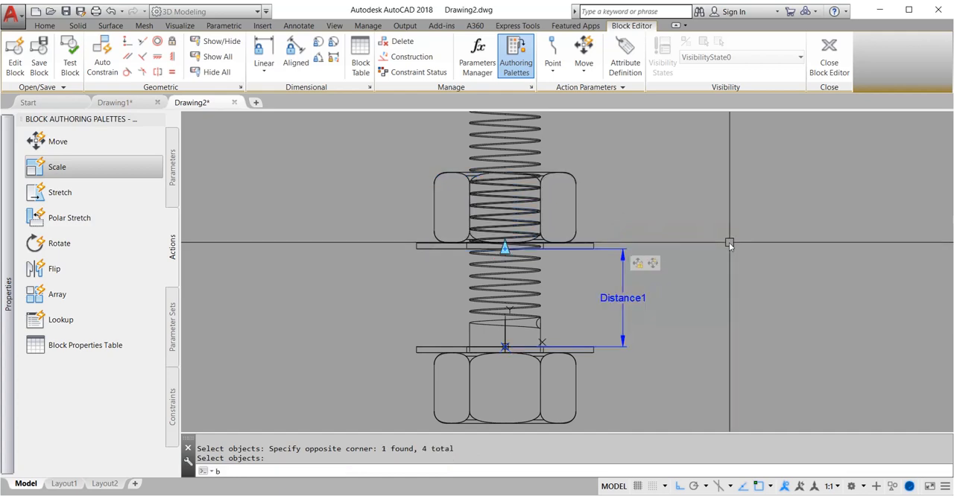
pyautogui.moveTo(706, 146)
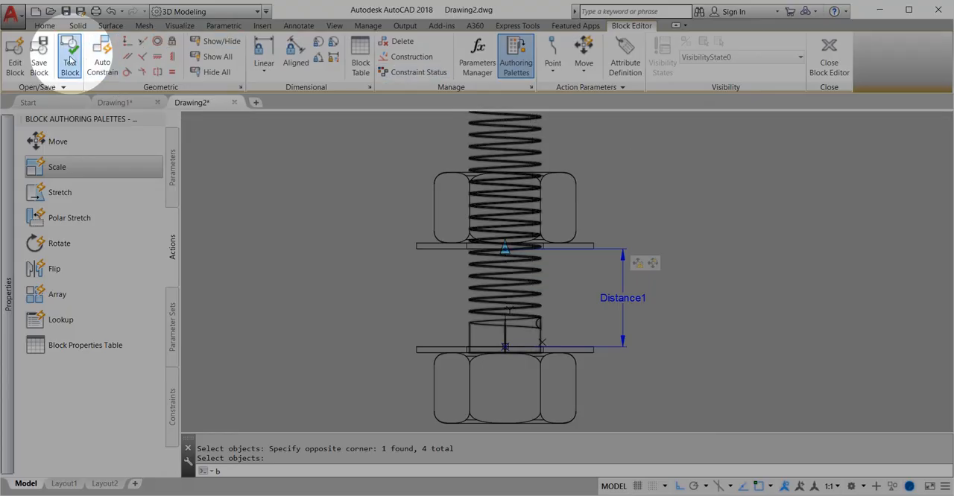
# - Test the block by sliding the nut to two spots along the bolt
pyautogui.click(829, 52)
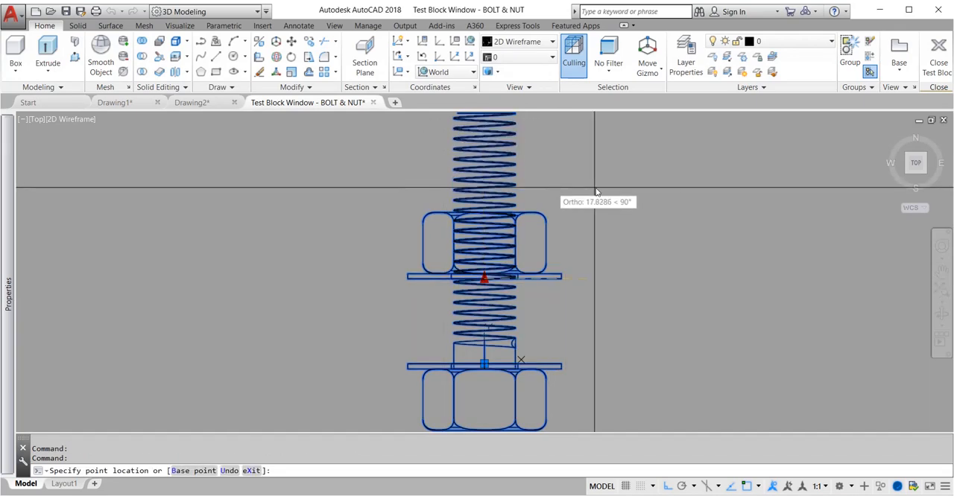
pyautogui.click(522, 256)
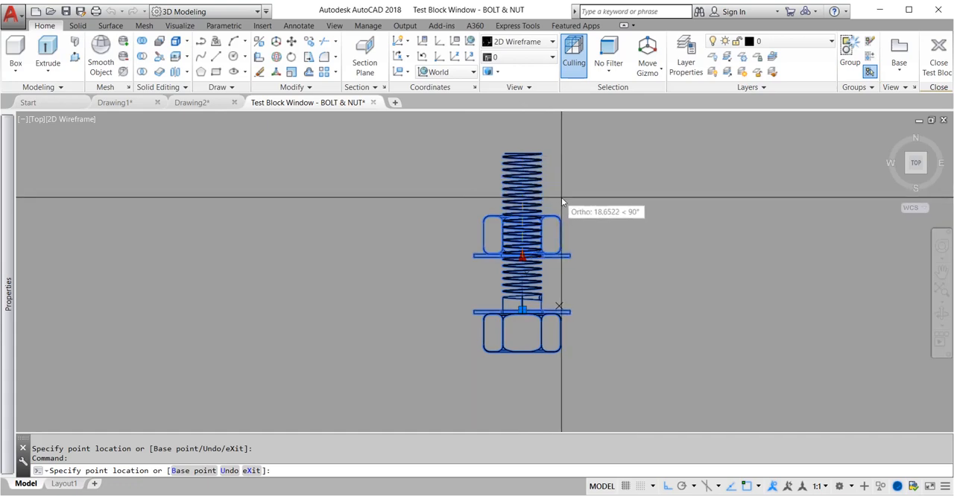
pyautogui.click(548, 200)
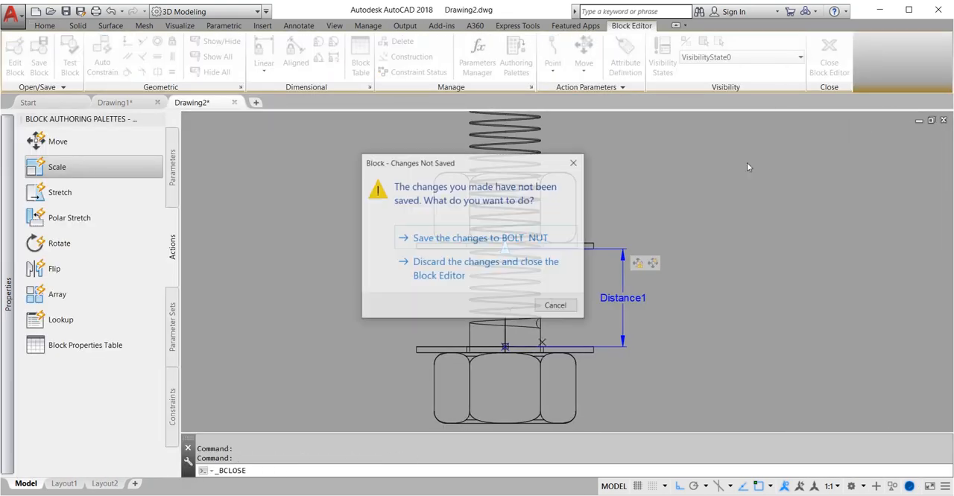
# - Save the block changes and slide the nut to a new position along the bolt in the drawing
pyautogui.click(486, 268)
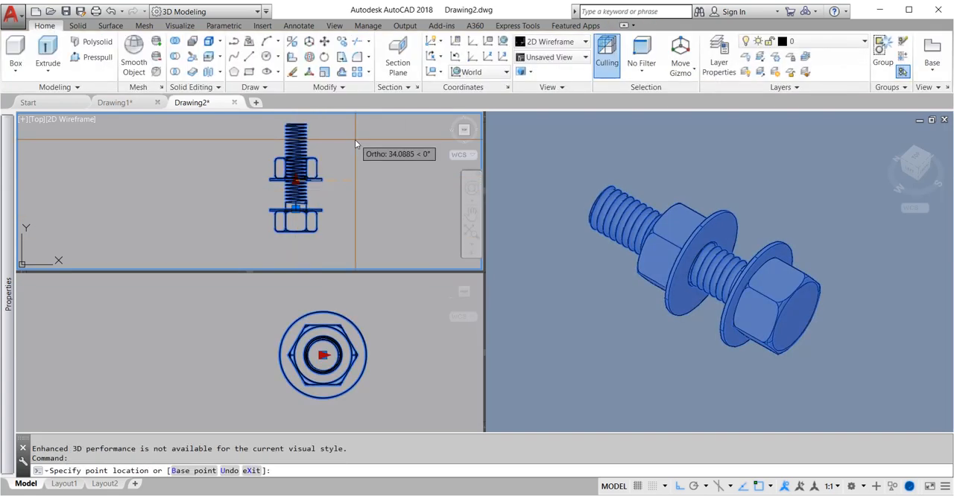
pyautogui.click(325, 146)
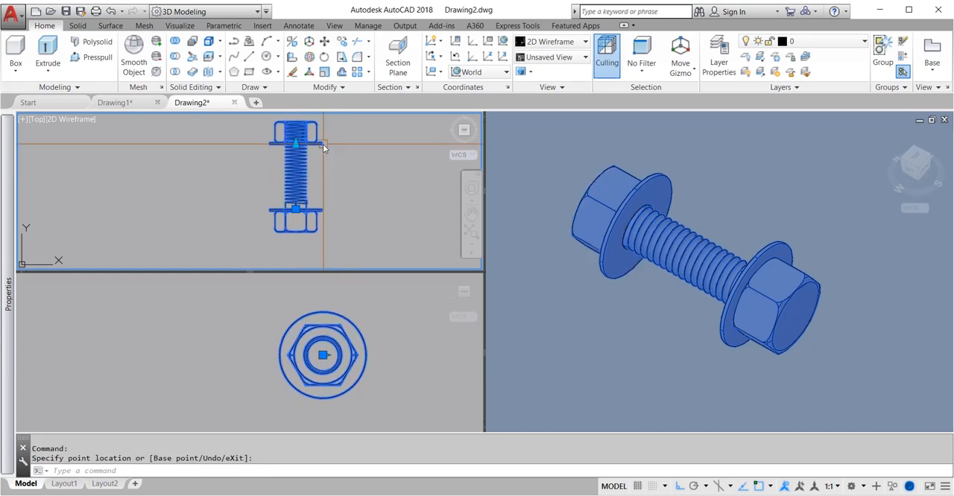
pyautogui.click(325, 146)
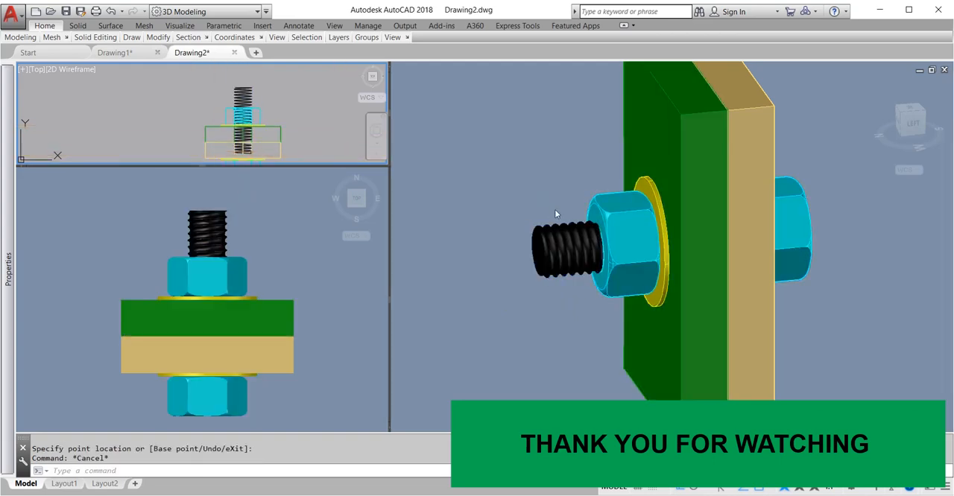
pyautogui.moveTo(555, 215); pyautogui.dragTo(658, 233)
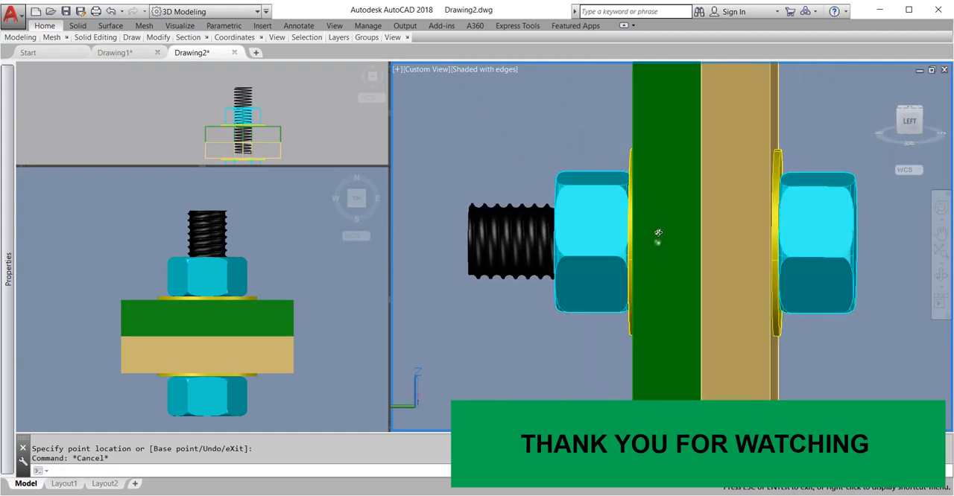
pyautogui.moveTo(659, 232); pyautogui.dragTo(707, 173)
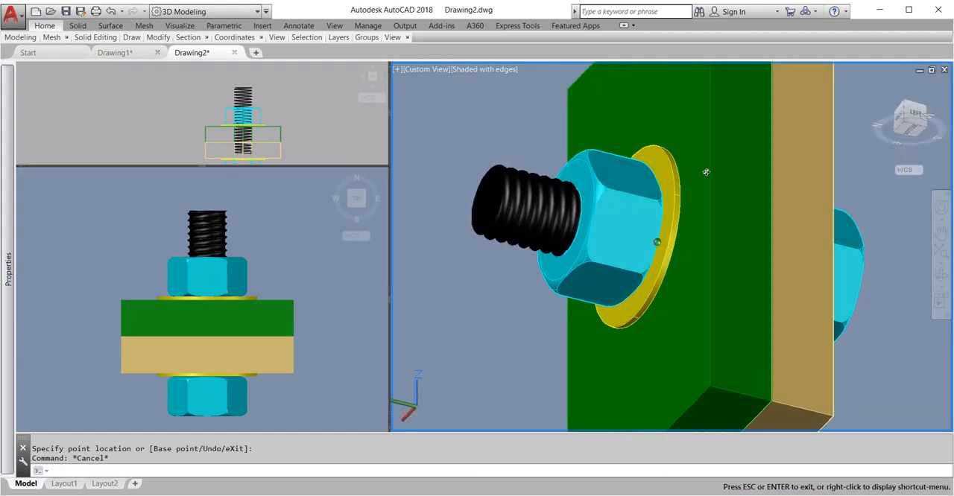